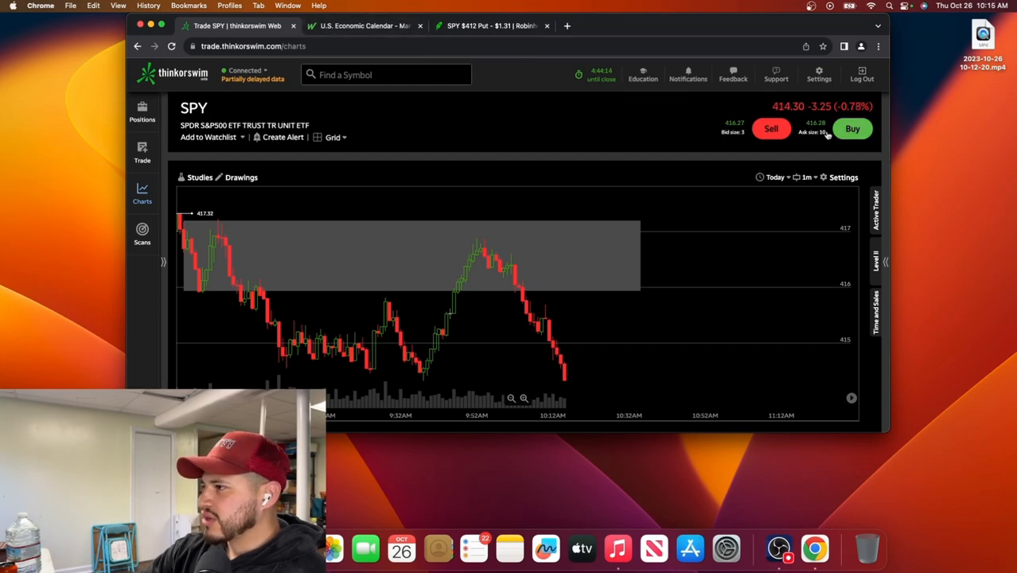
# Step: Switch to the 'U.S. Economic Calendar - MarketWatch' browser tab showing Thursday's GDP and jobless claims
pyautogui.click(365, 26)
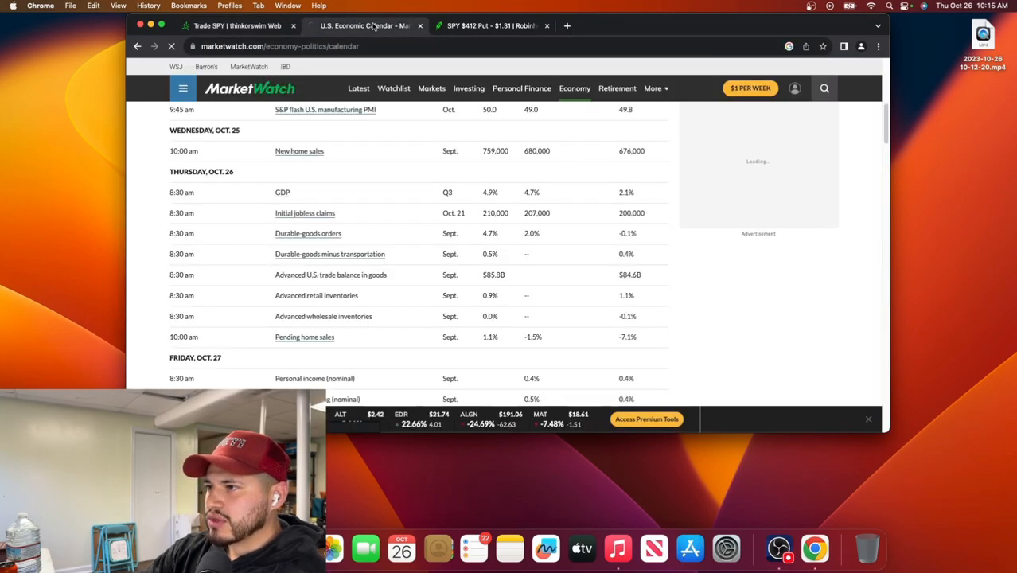